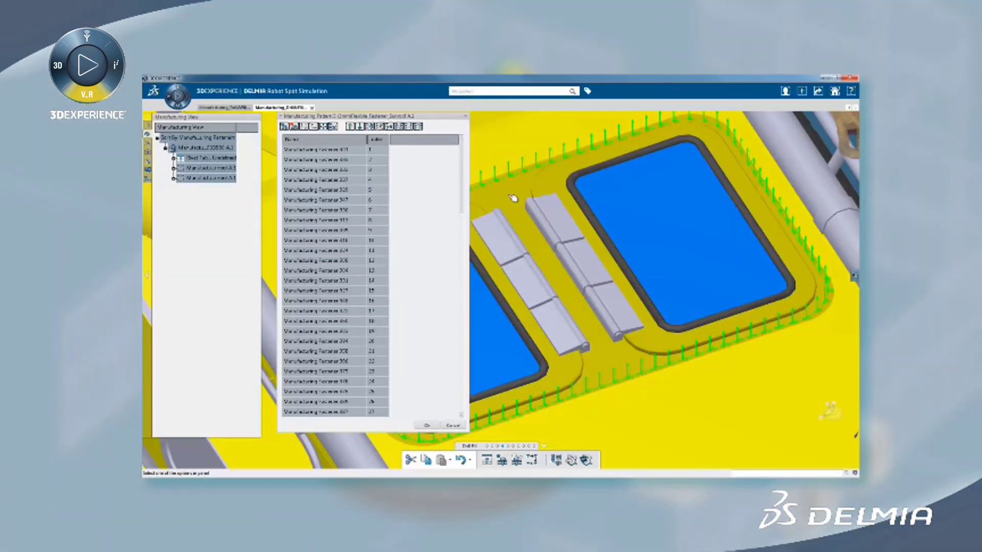
# - Pick a fastener from the pattern list, then open the Drill Route Profile settings
pyautogui.click(335, 341)
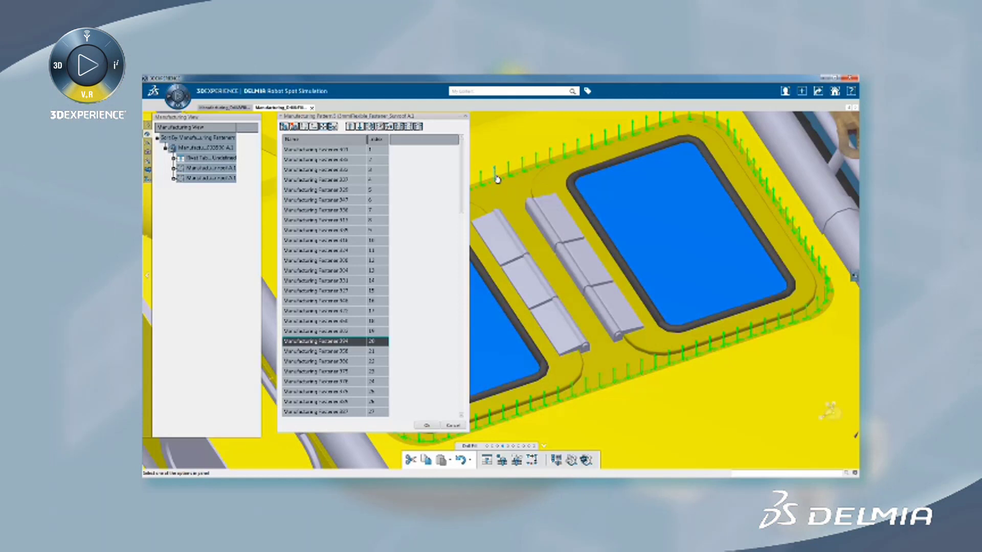
pyautogui.moveTo(421, 169)
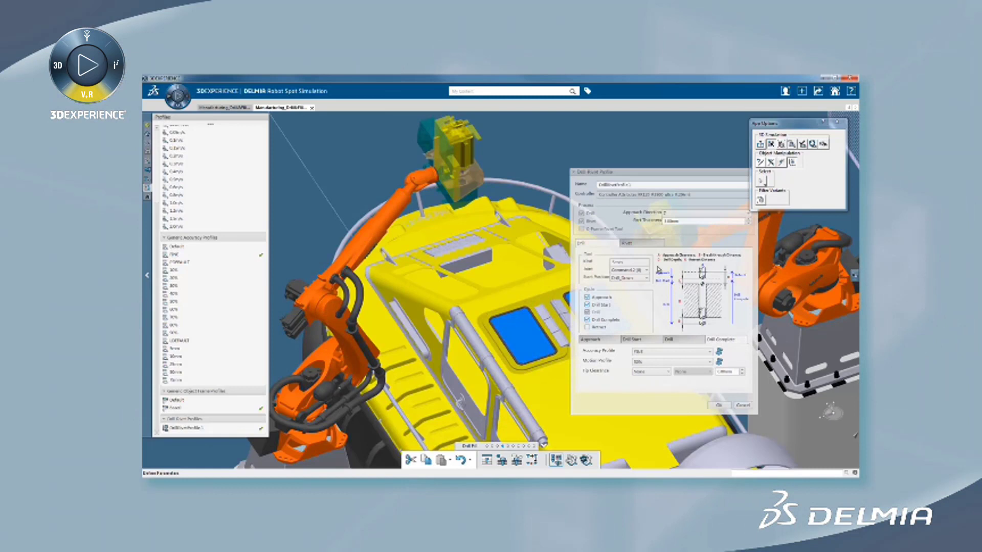
pyautogui.click(640, 243)
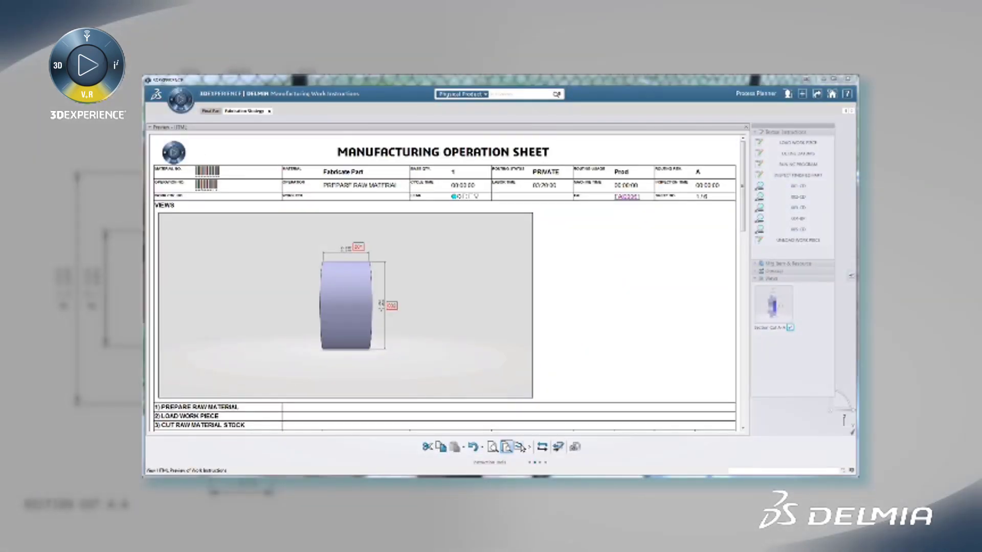
# - Scroll the Manufacturing Operation Sheet down to the inspection and unload work piece steps
pyautogui.scroll(-3)
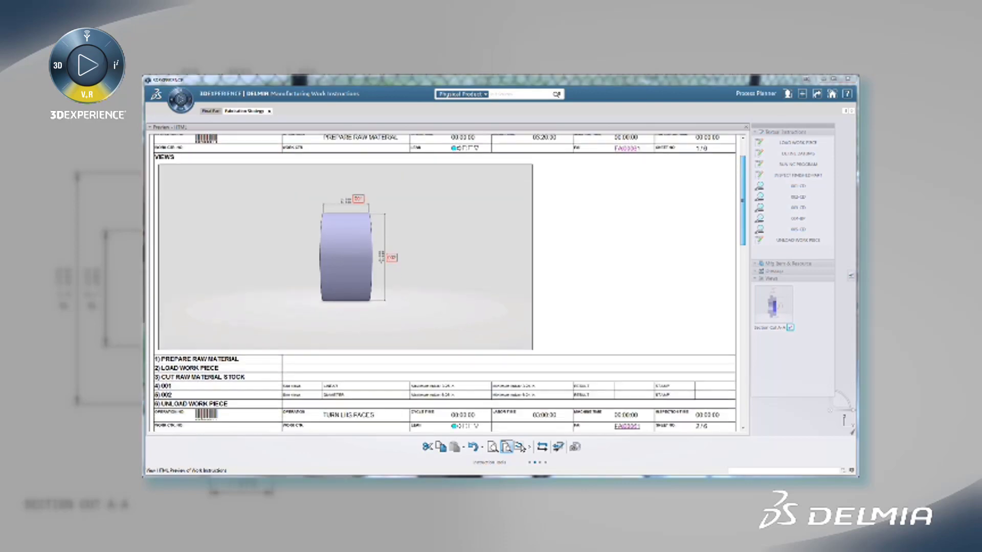